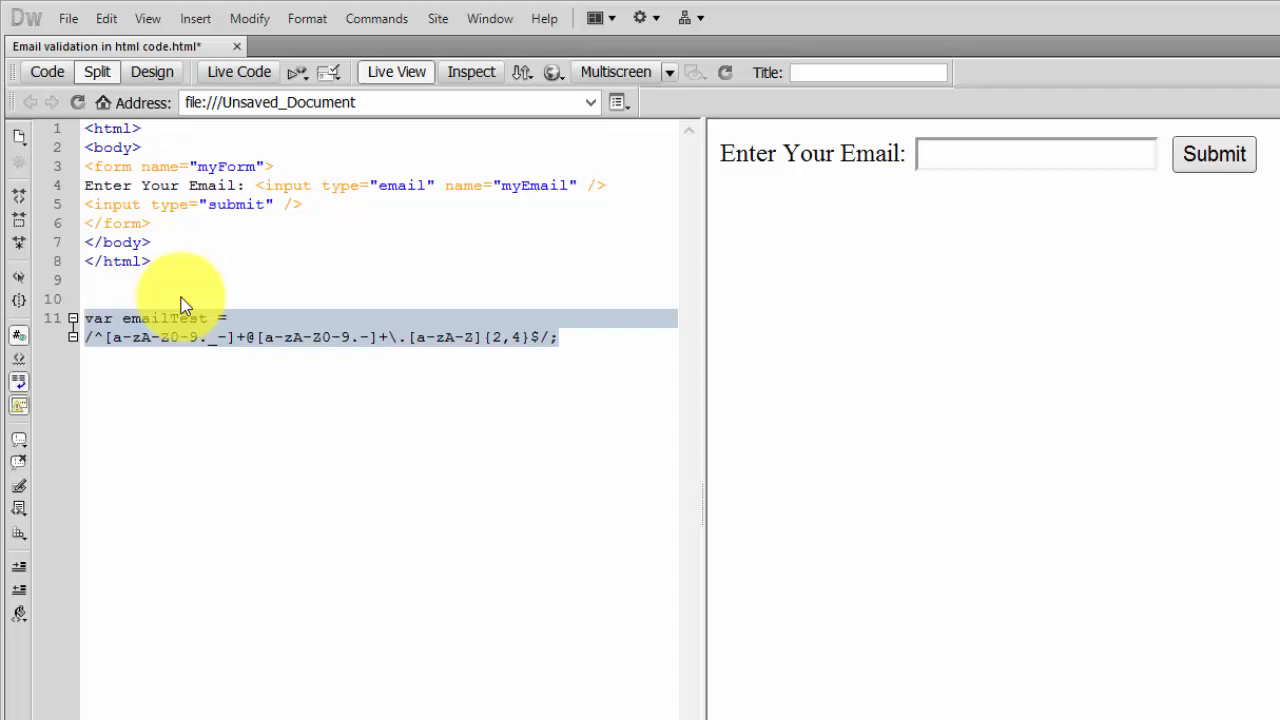
mouse_move(180, 299)
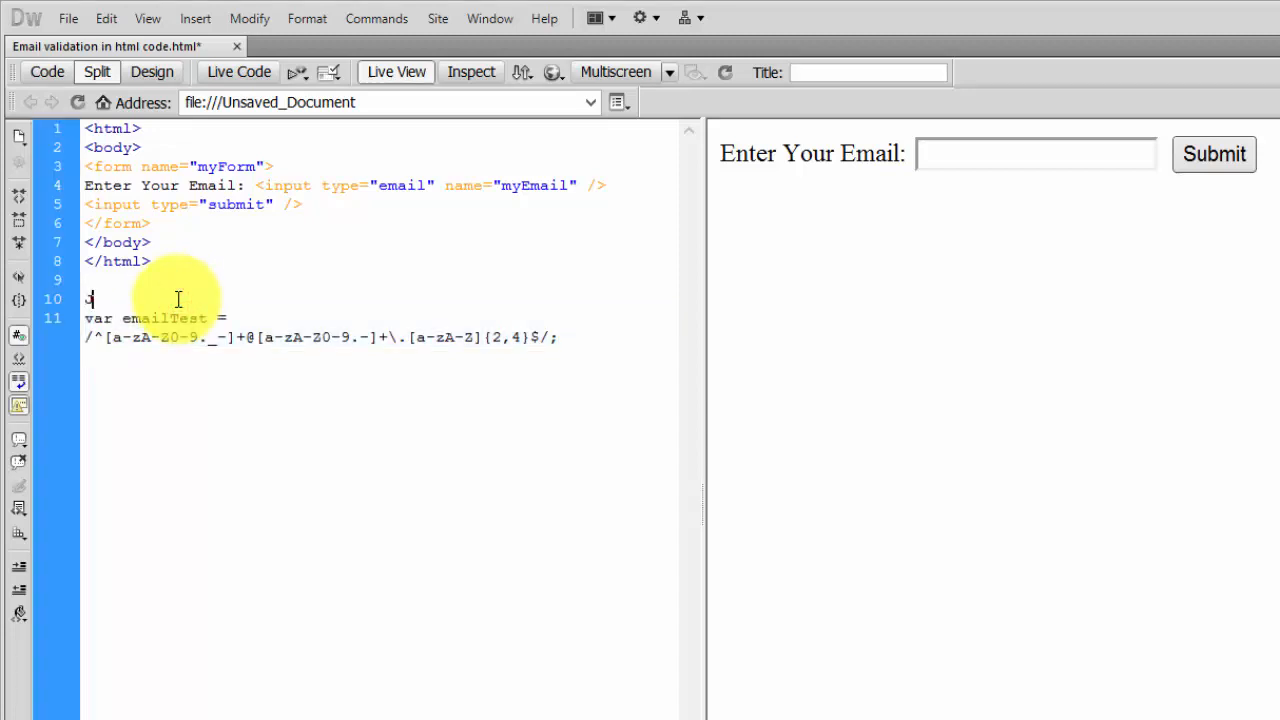
- Add a 'JAVASCRIPT' label line above the regex variable and select both lines
type("JAVASCRIPT")
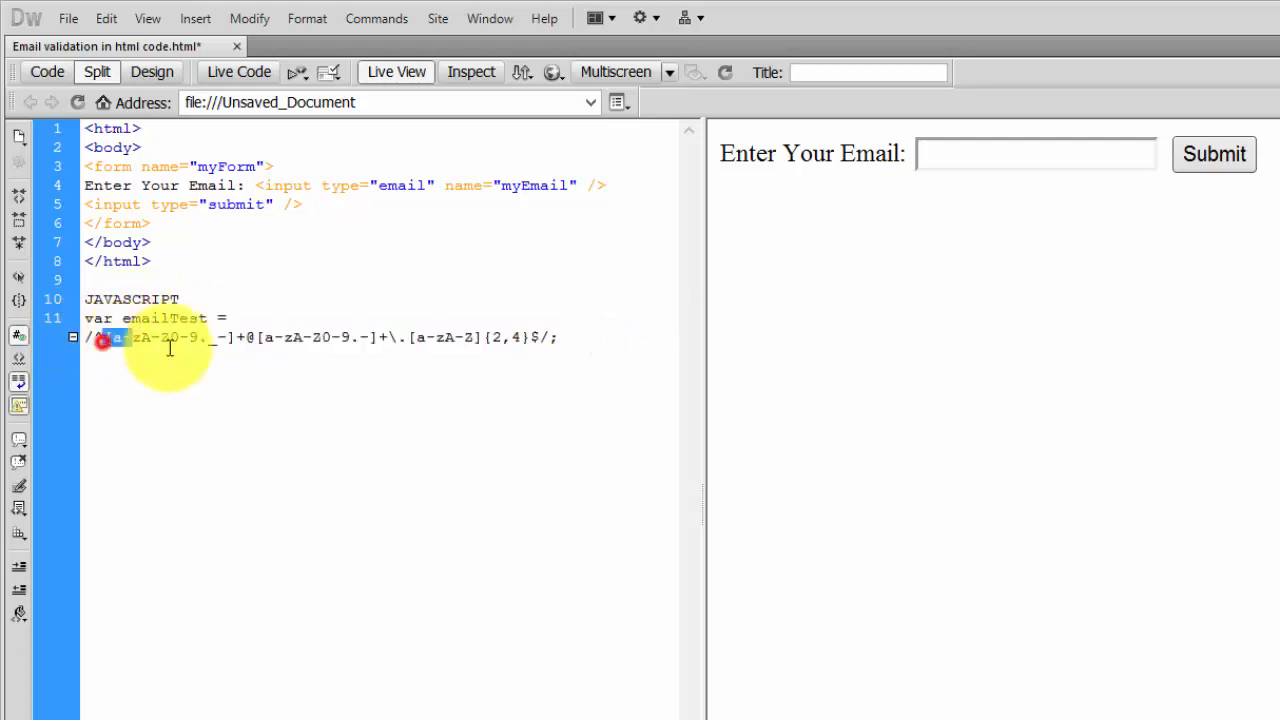
left_click_drag(105, 337, 500, 337)
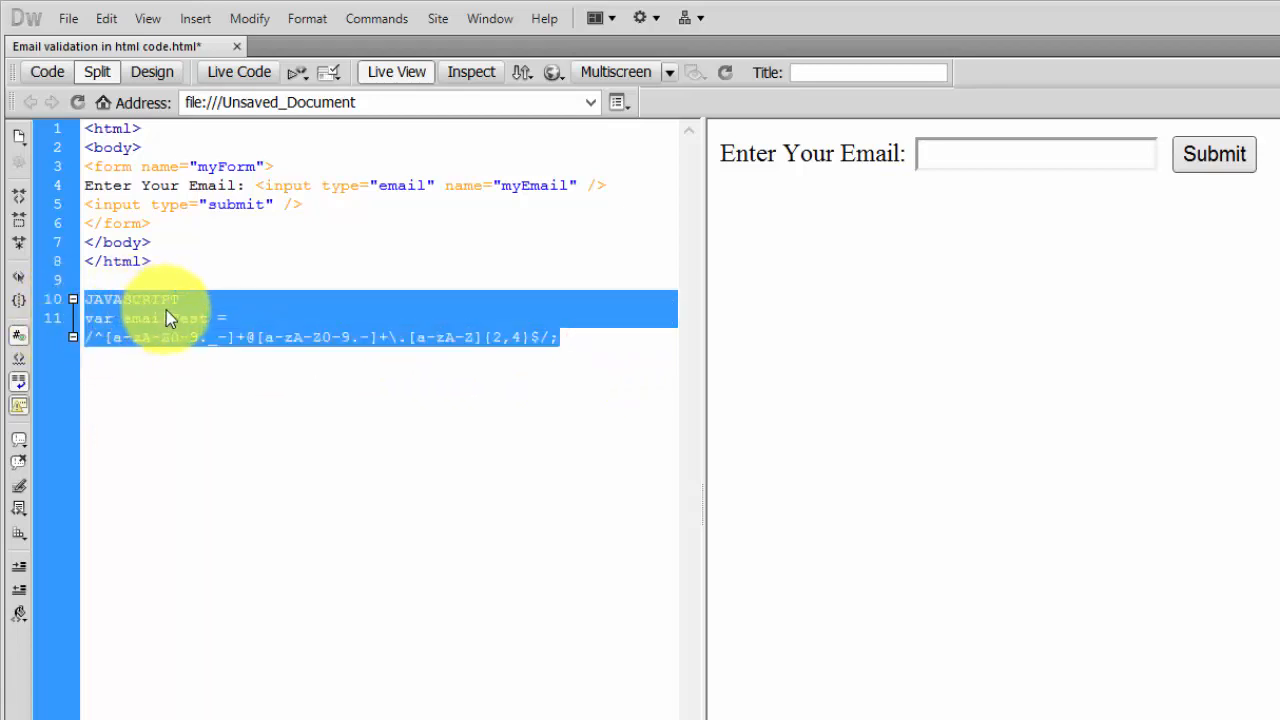
mouse_move(405, 355)
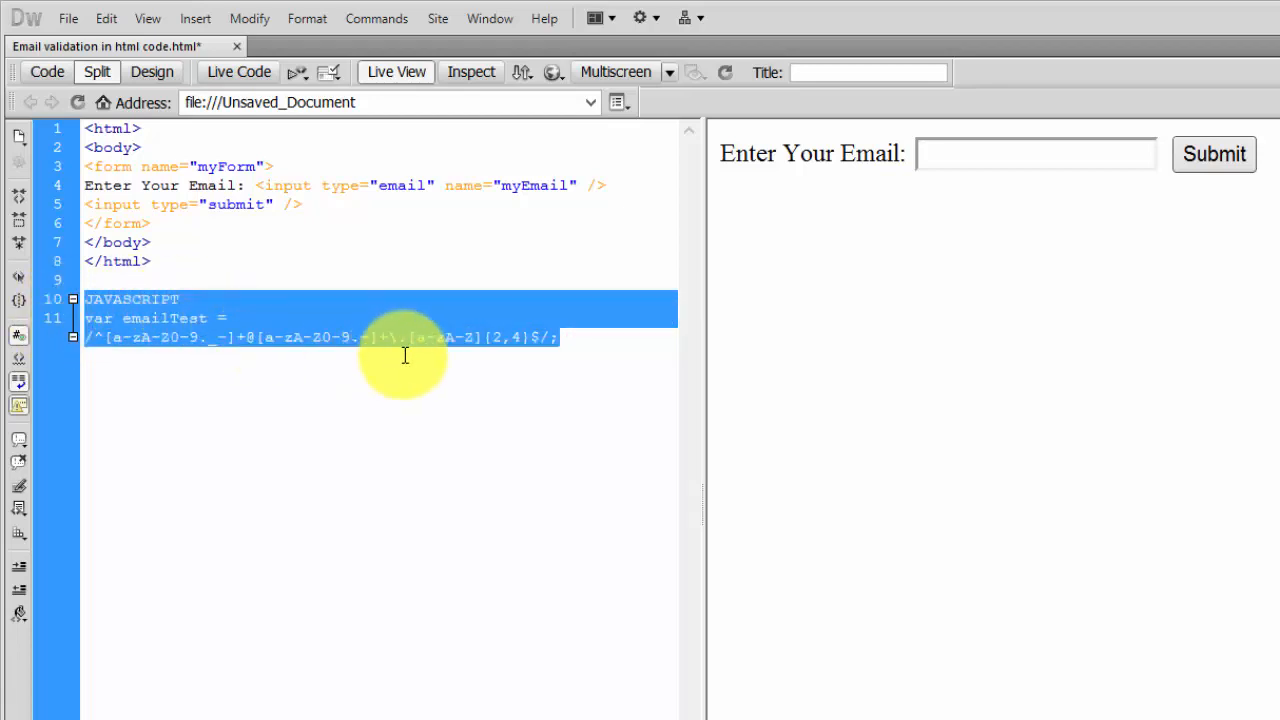
mouse_move(513, 353)
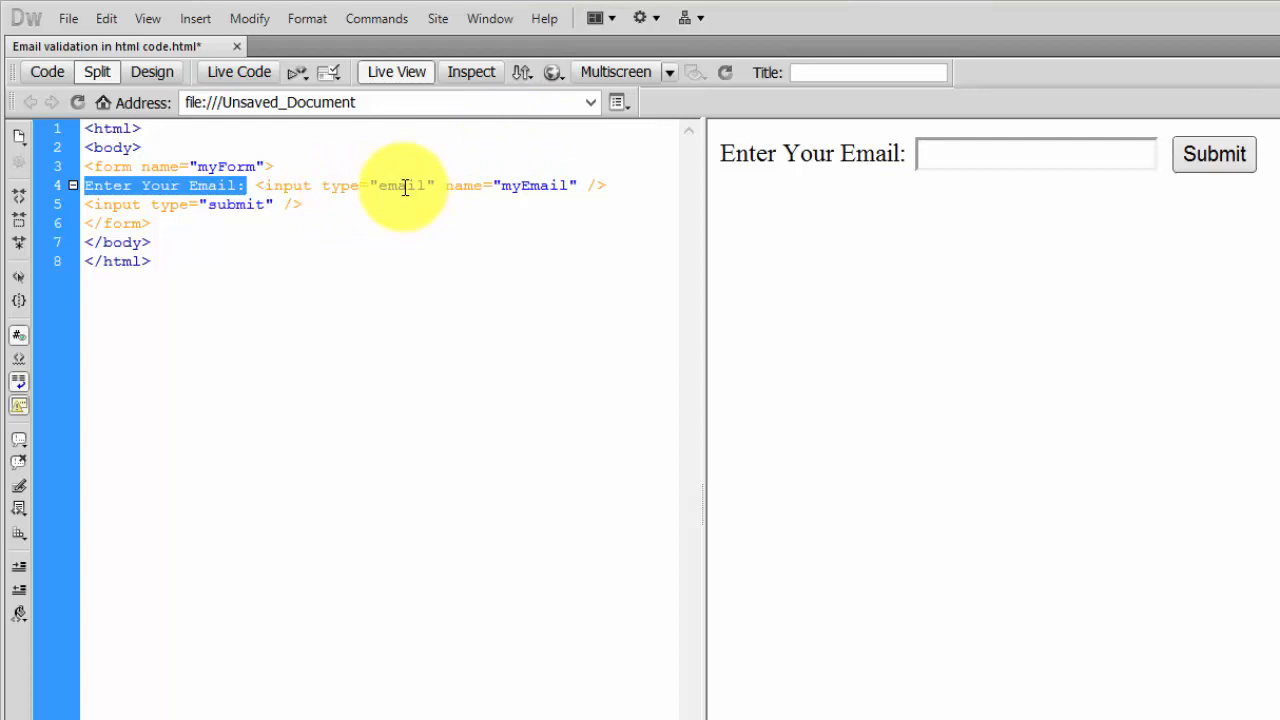
mouse_move(518, 189)
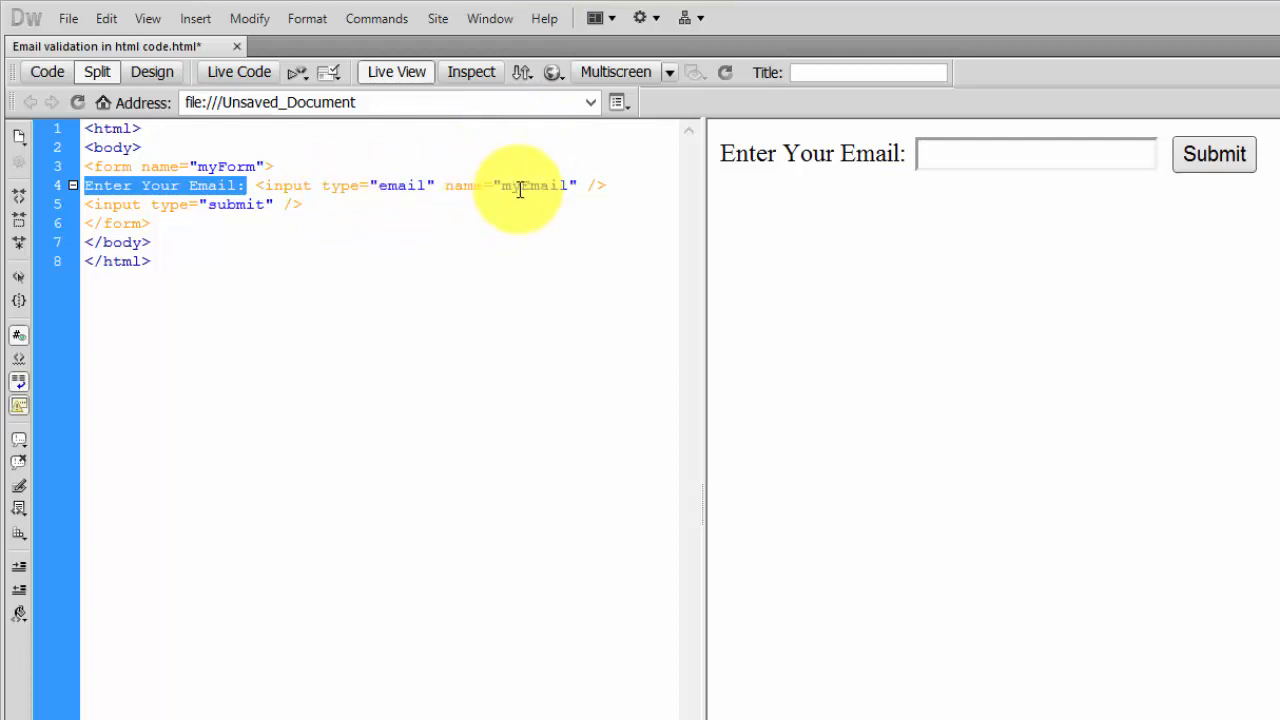
- Select the 'myEmail' name attribute value on line 4
double_click(532, 185)
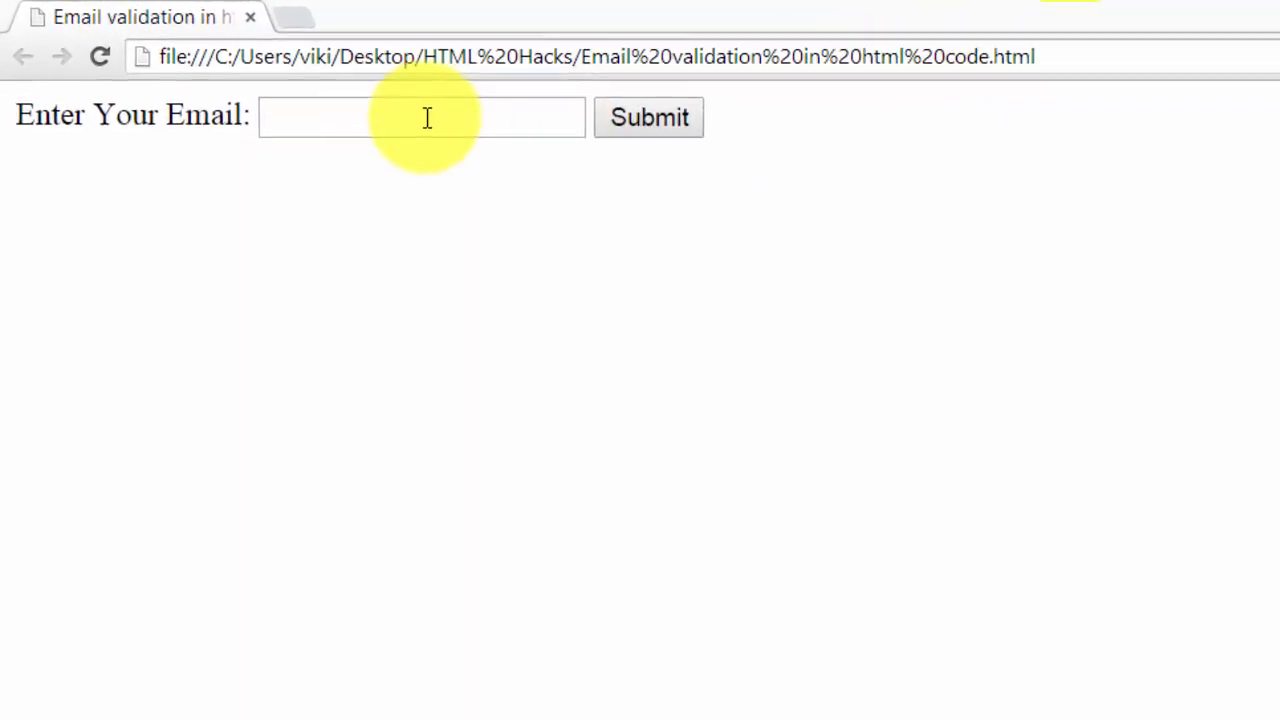
- Submit '2342' in the email field to trigger the missing-'@' warning
left_click(420, 117)
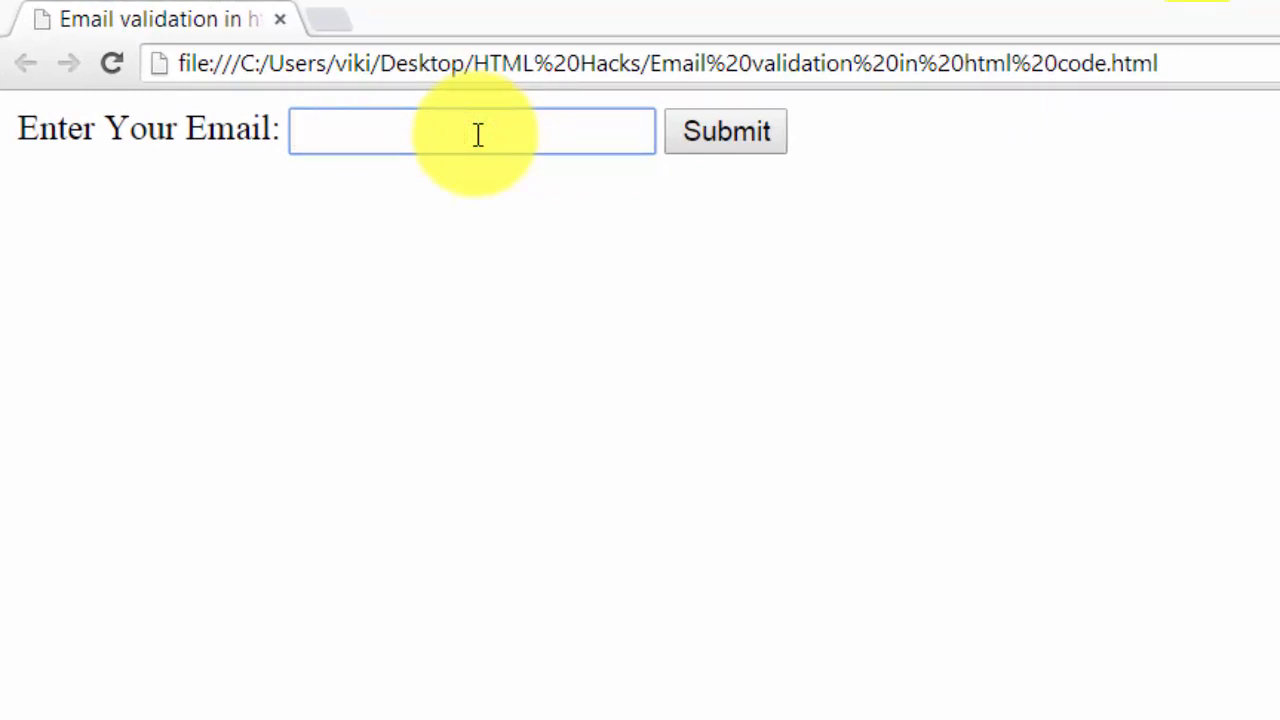
type("2342")
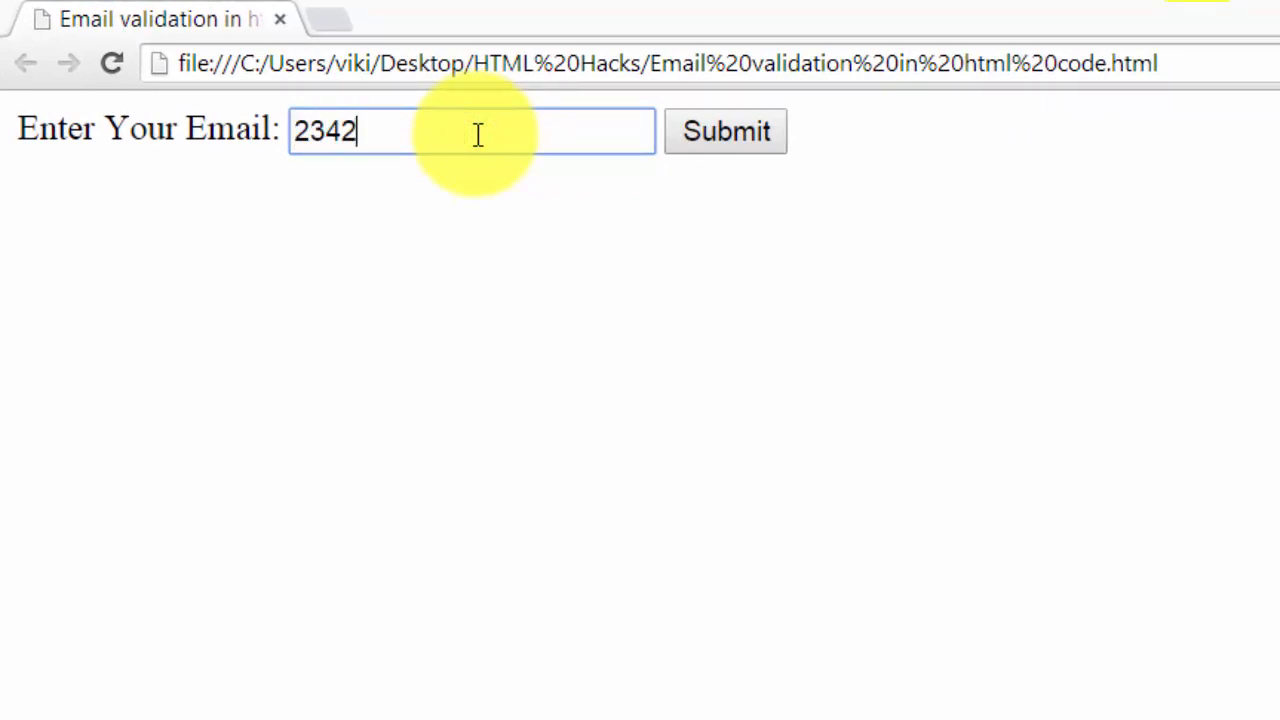
left_click(726, 131)
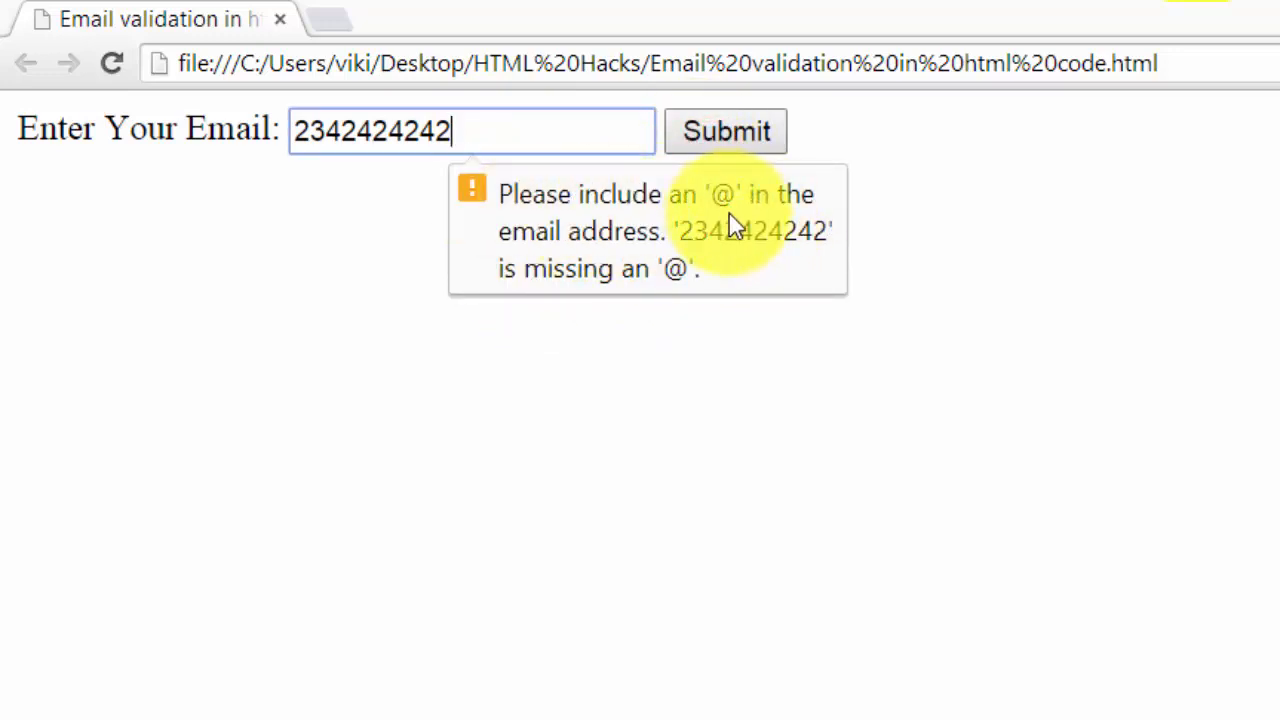
mouse_move(720, 218)
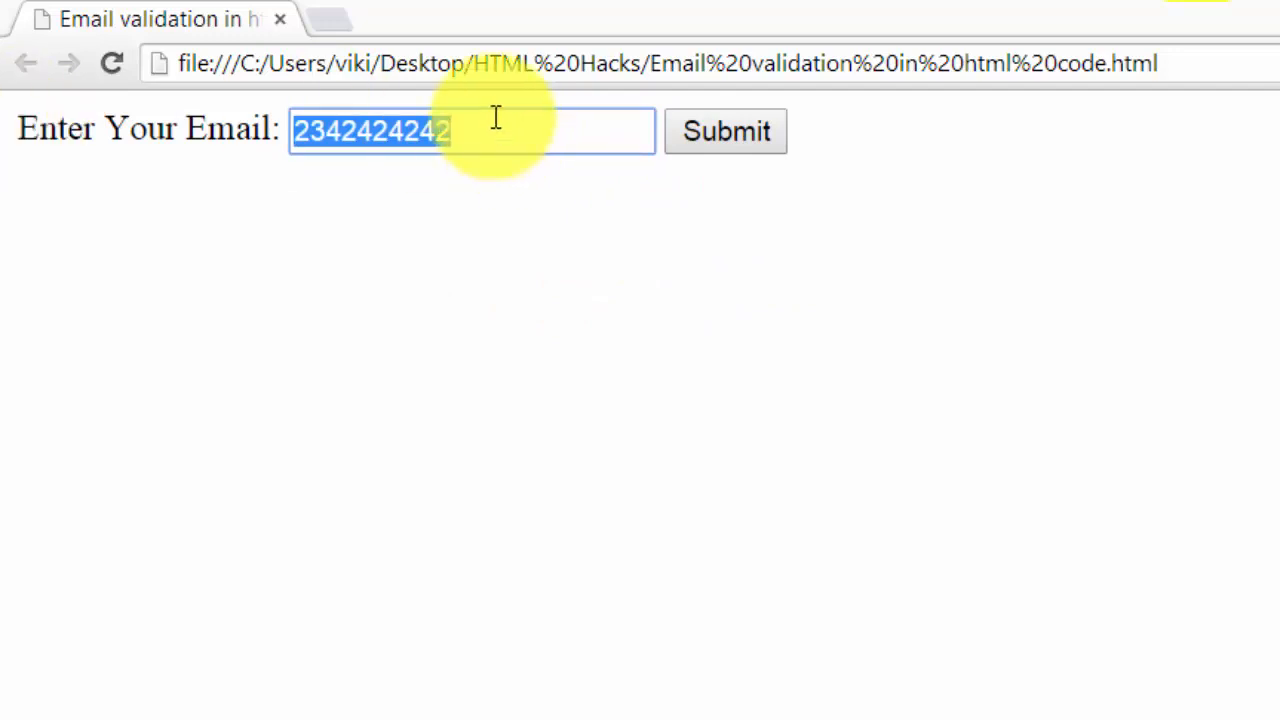
type("@@@#43lk4l3k4")
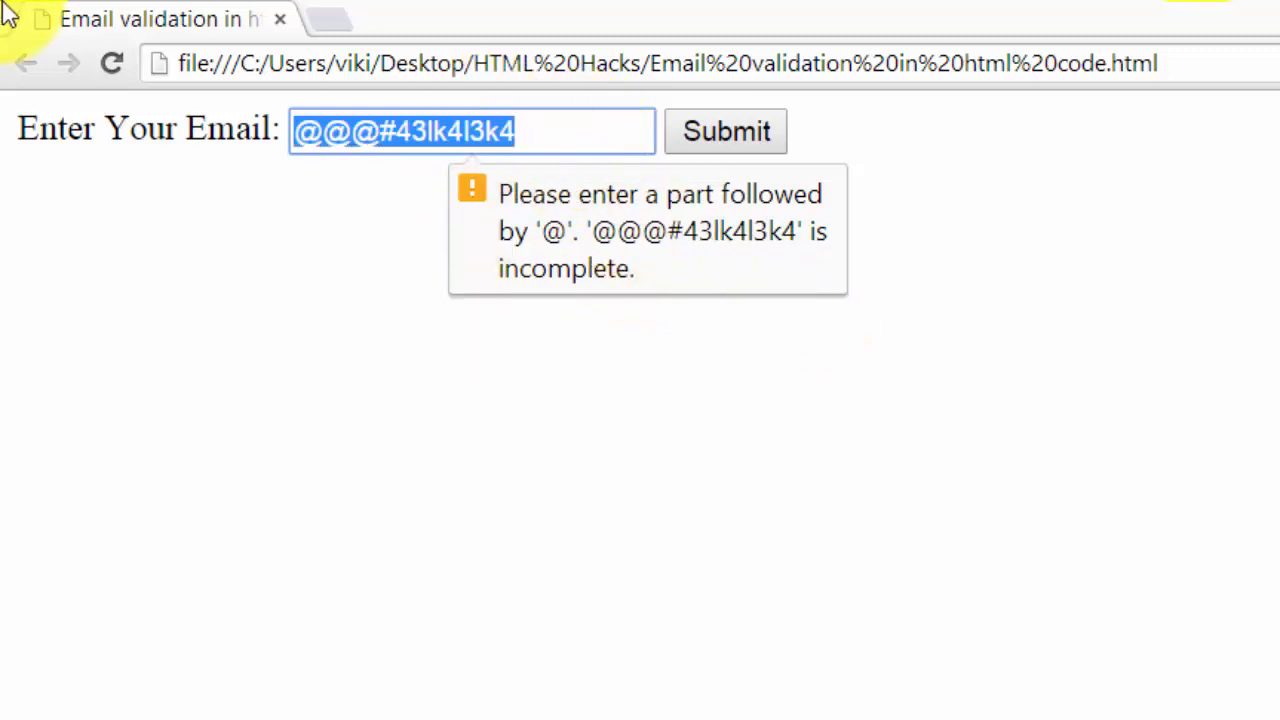
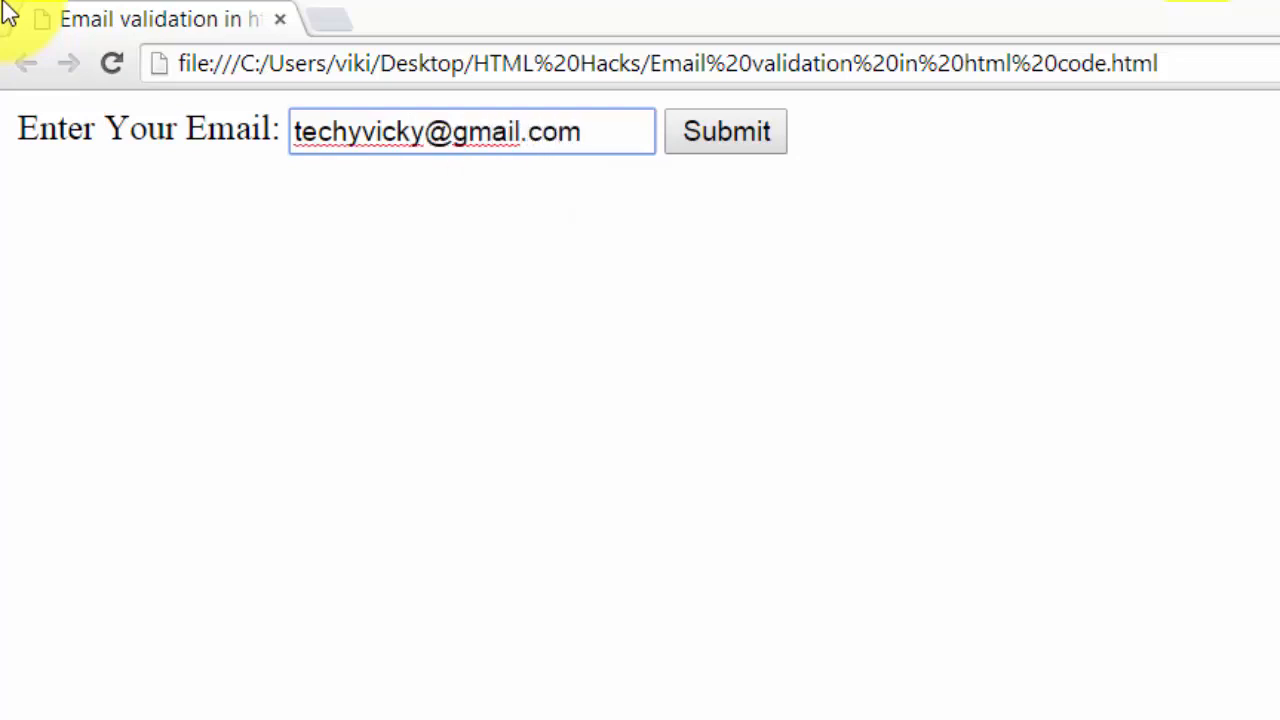
mouse_move(815, 158)
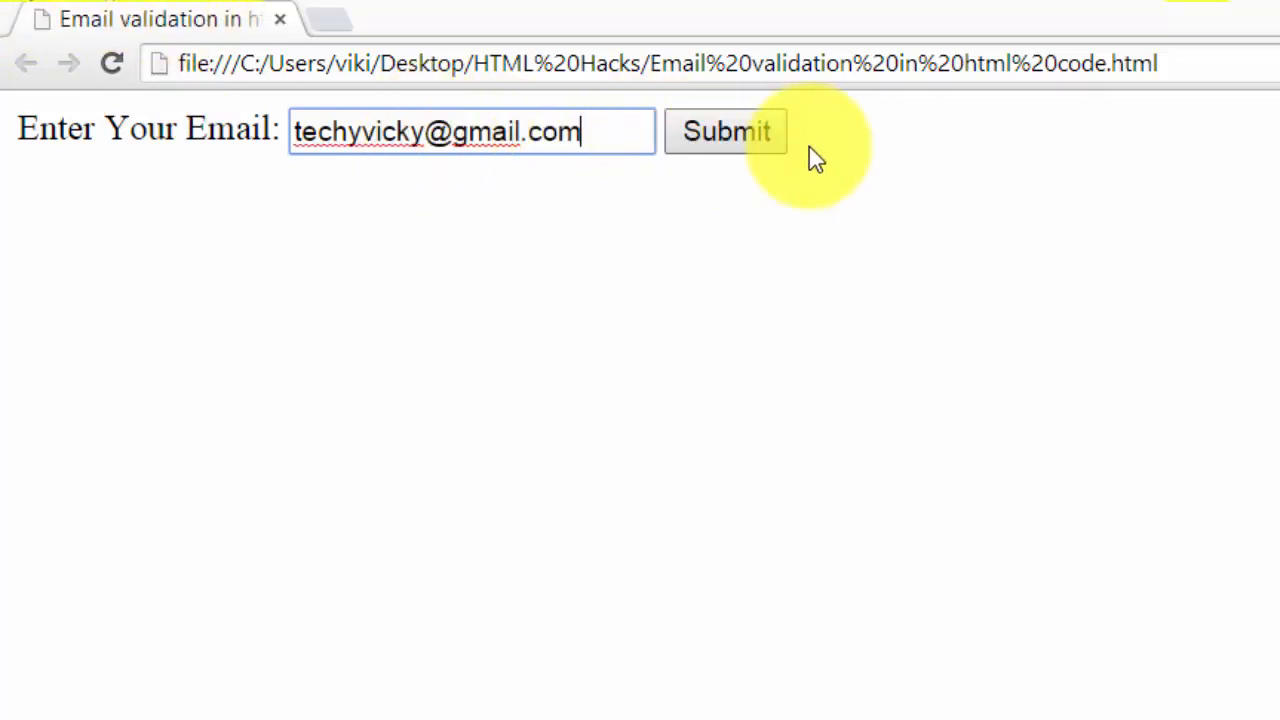
left_click(725, 131)
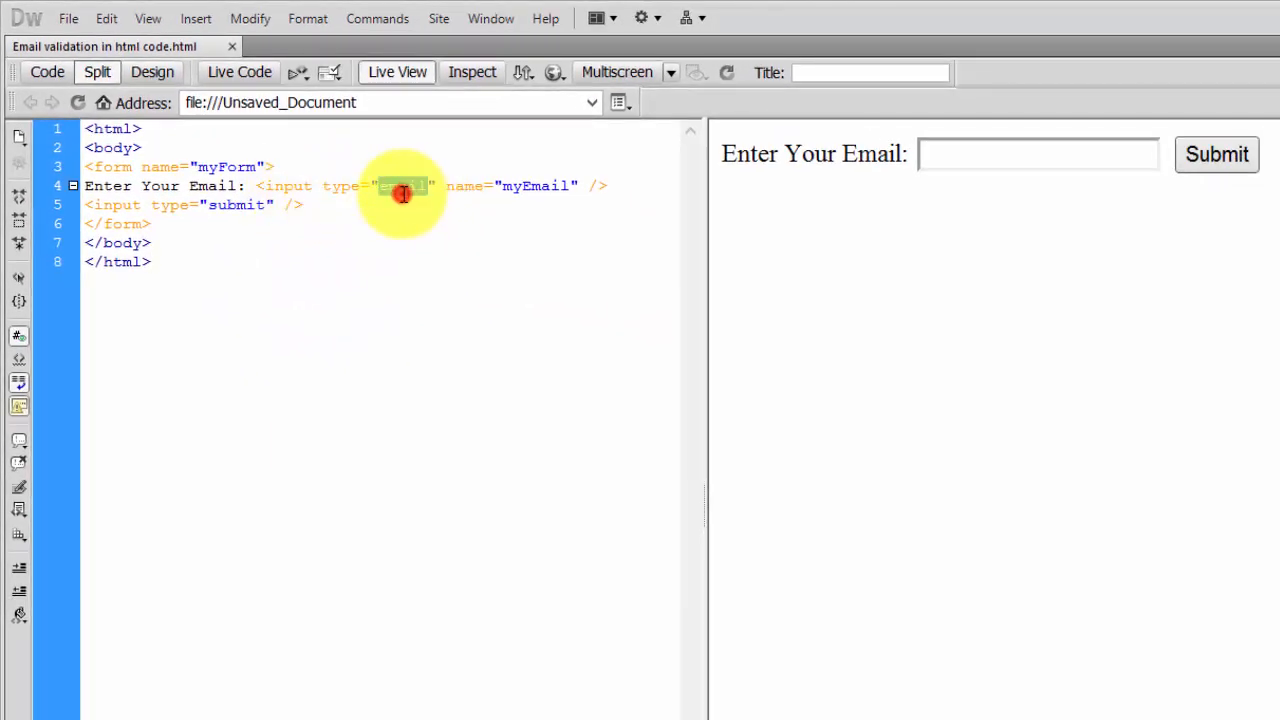
- Select the entire form page code with Ctrl+A
key("ctrl+a")
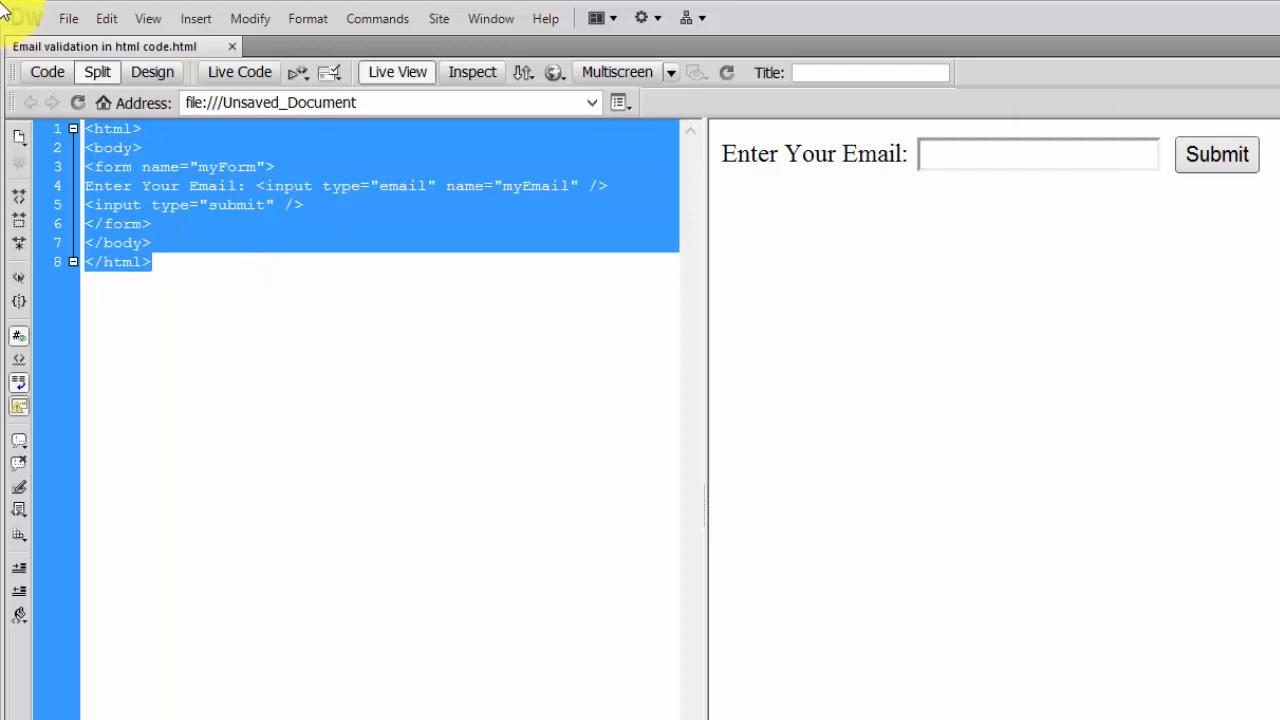